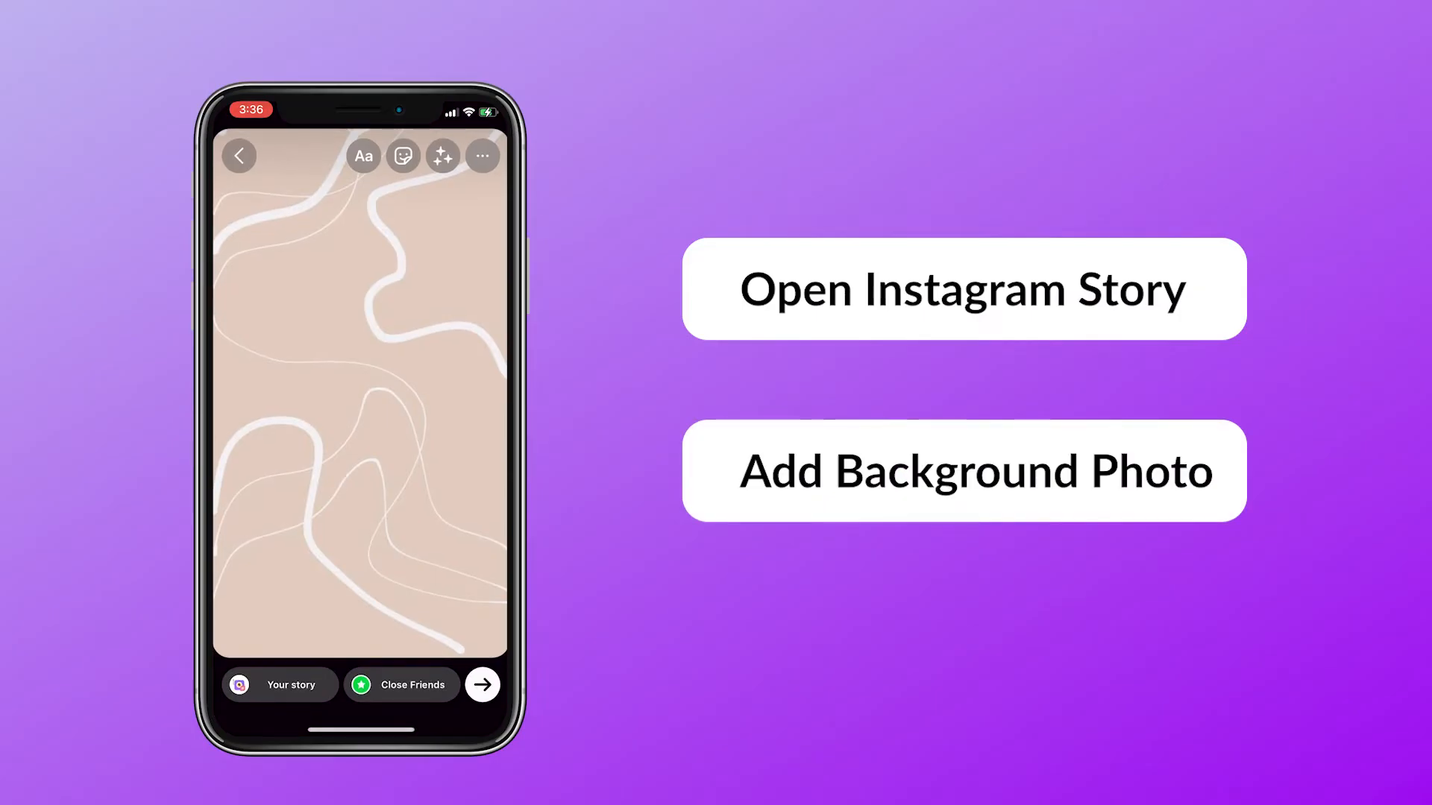
Step: Use the beige abstract-line photo as the story background and open the camera roll
{"action": "left_click", "coordinate": [402, 155]}
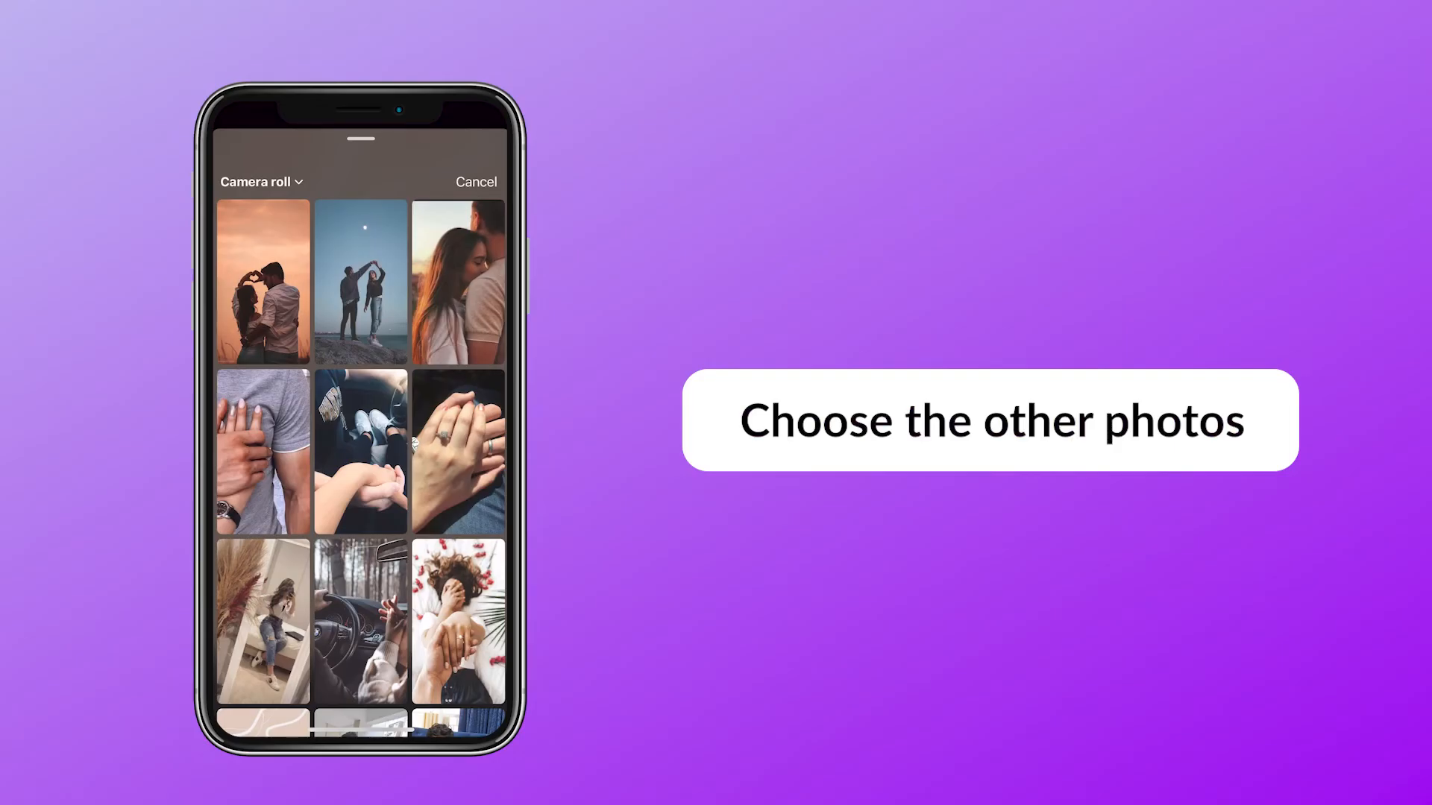
Step: Choose a couple photo from the camera roll for the story
{"action": "left_click", "coordinate": [264, 281]}
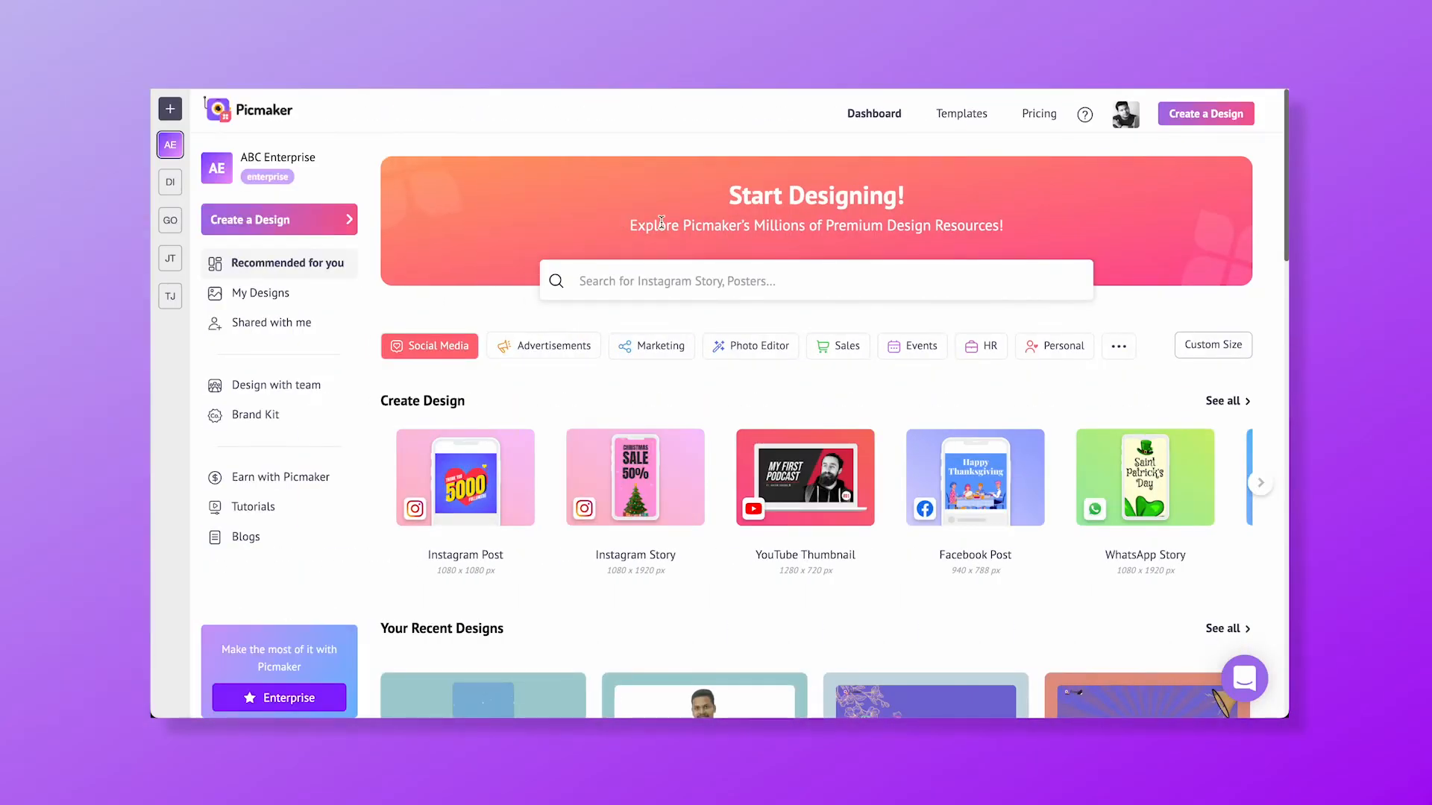
Step: Start a blank Instagram Story design and scroll the Objects library to the grid layouts
{"action": "left_click", "coordinate": [812, 281]}
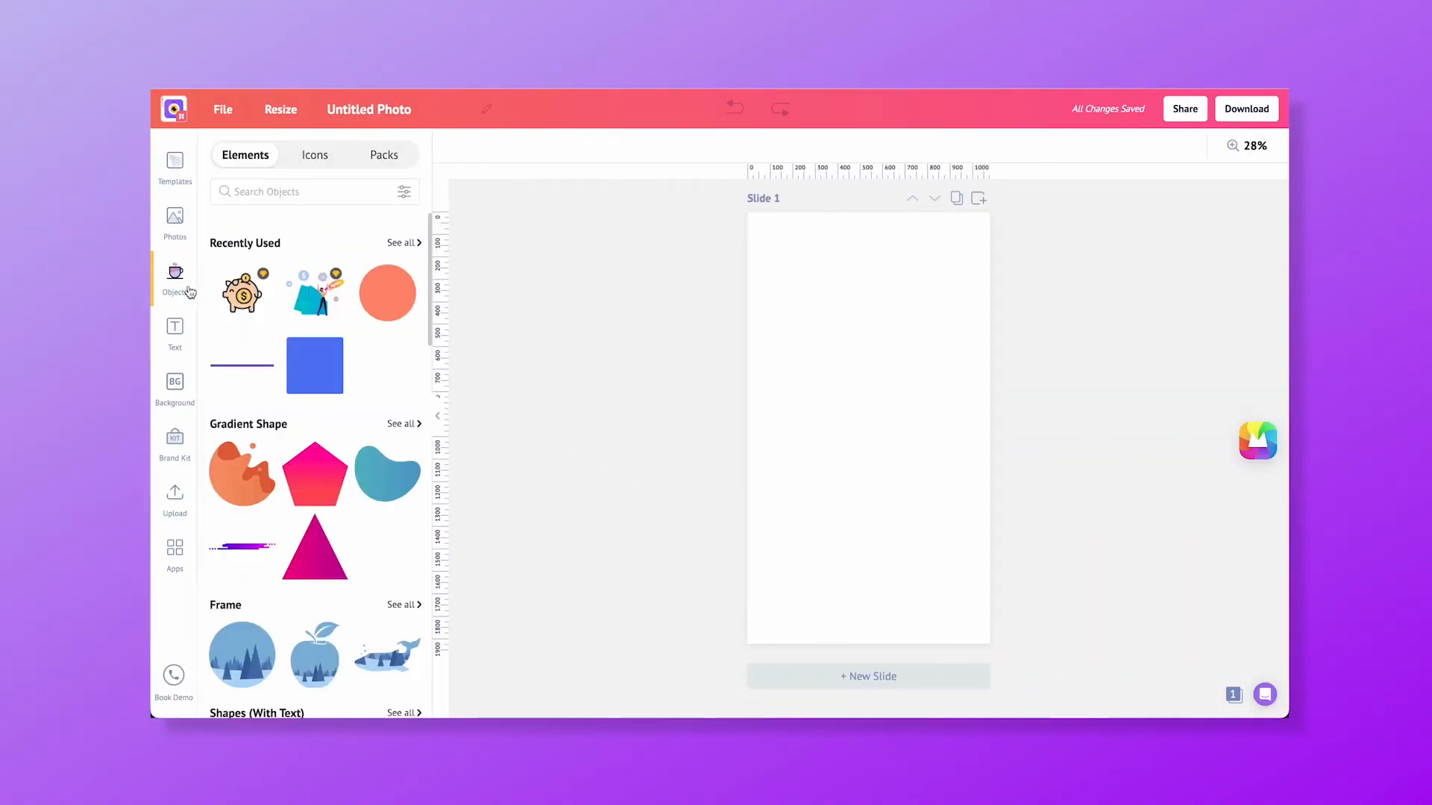
{"action": "scroll", "scroll_direction": "down", "scroll_amount": 3}
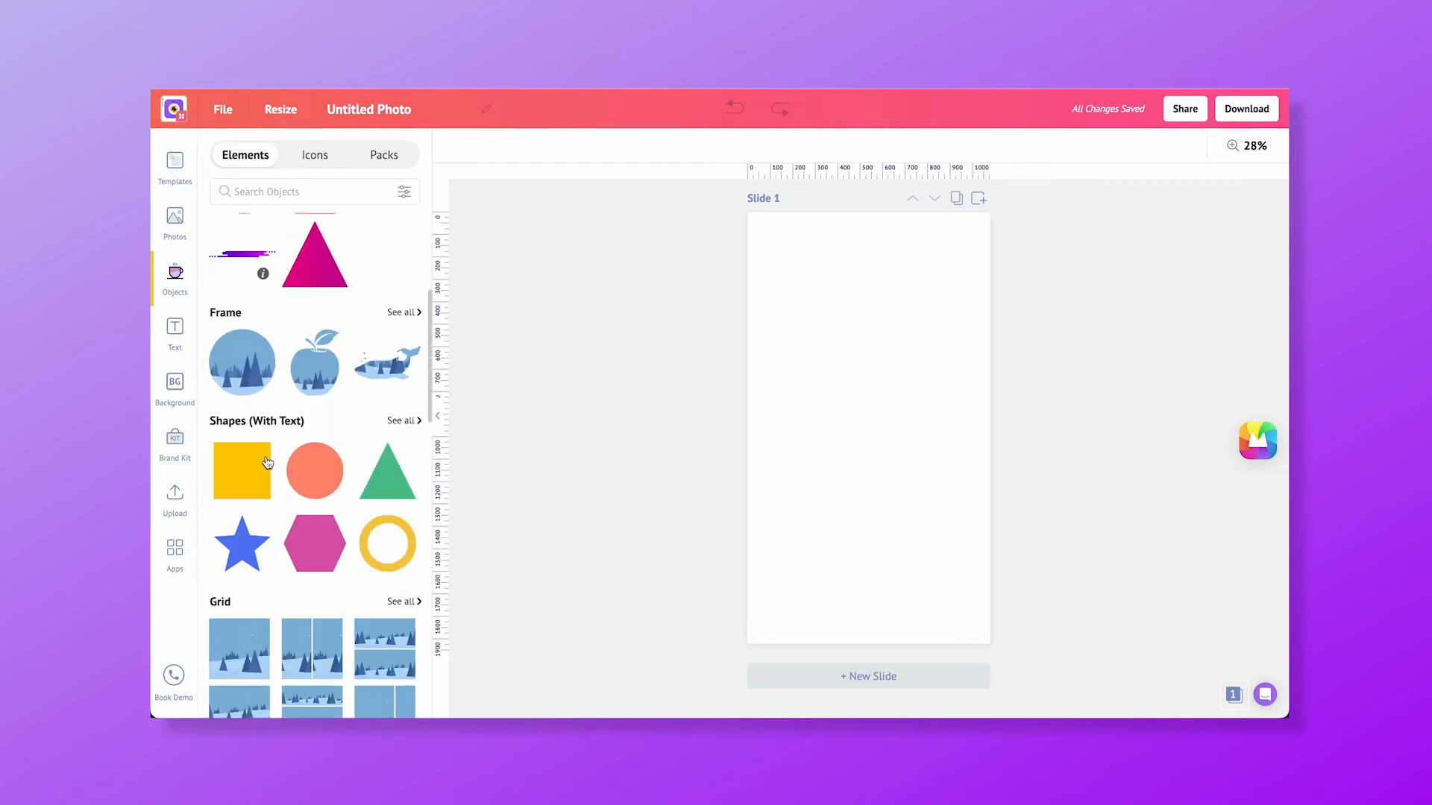
{"action": "scroll", "scroll_direction": "down", "scroll_amount": 3}
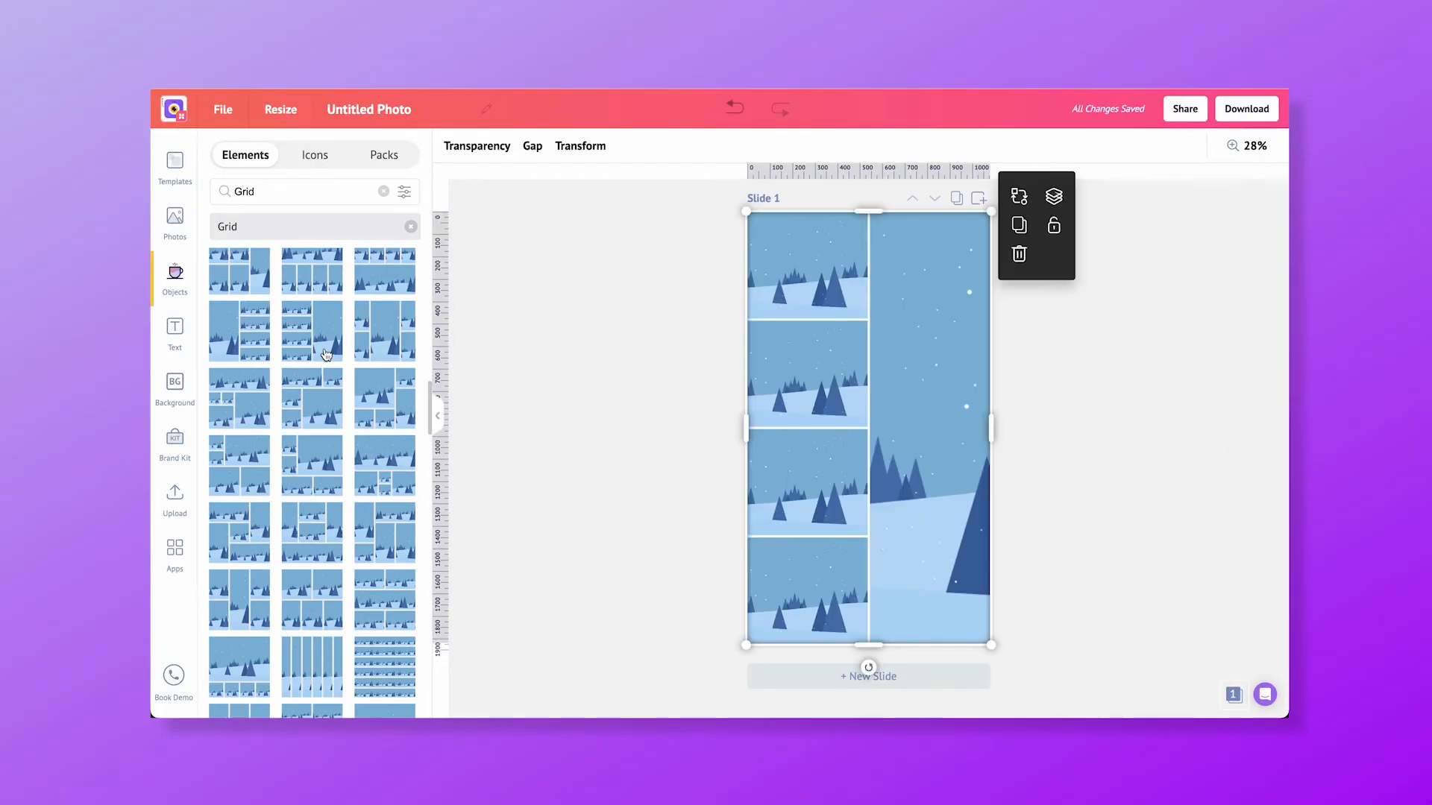
{"action": "mouse_move", "coordinate": [183, 335]}
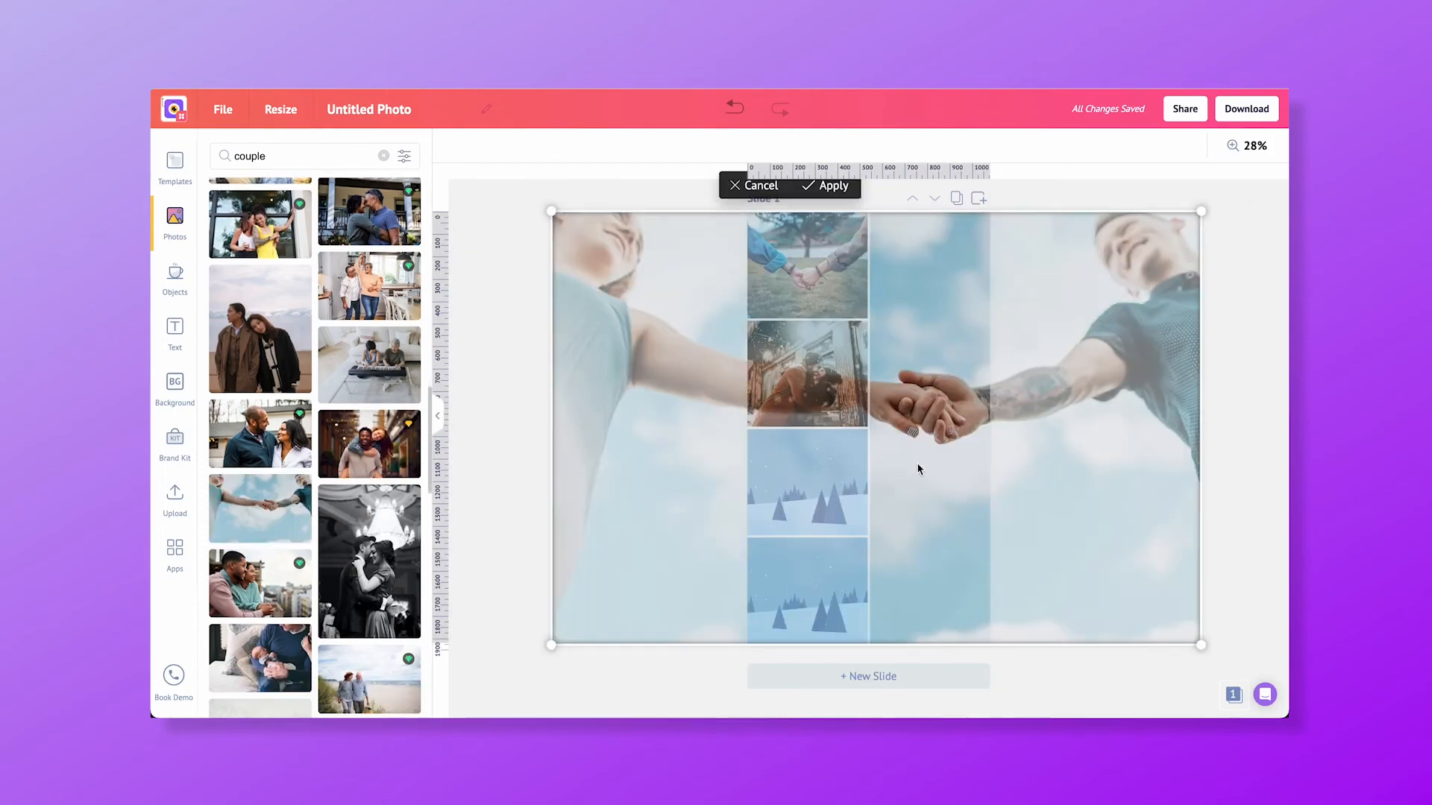
Step: Open the download options to save the five-photo collage as JPG
{"action": "left_click", "coordinate": [1245, 109]}
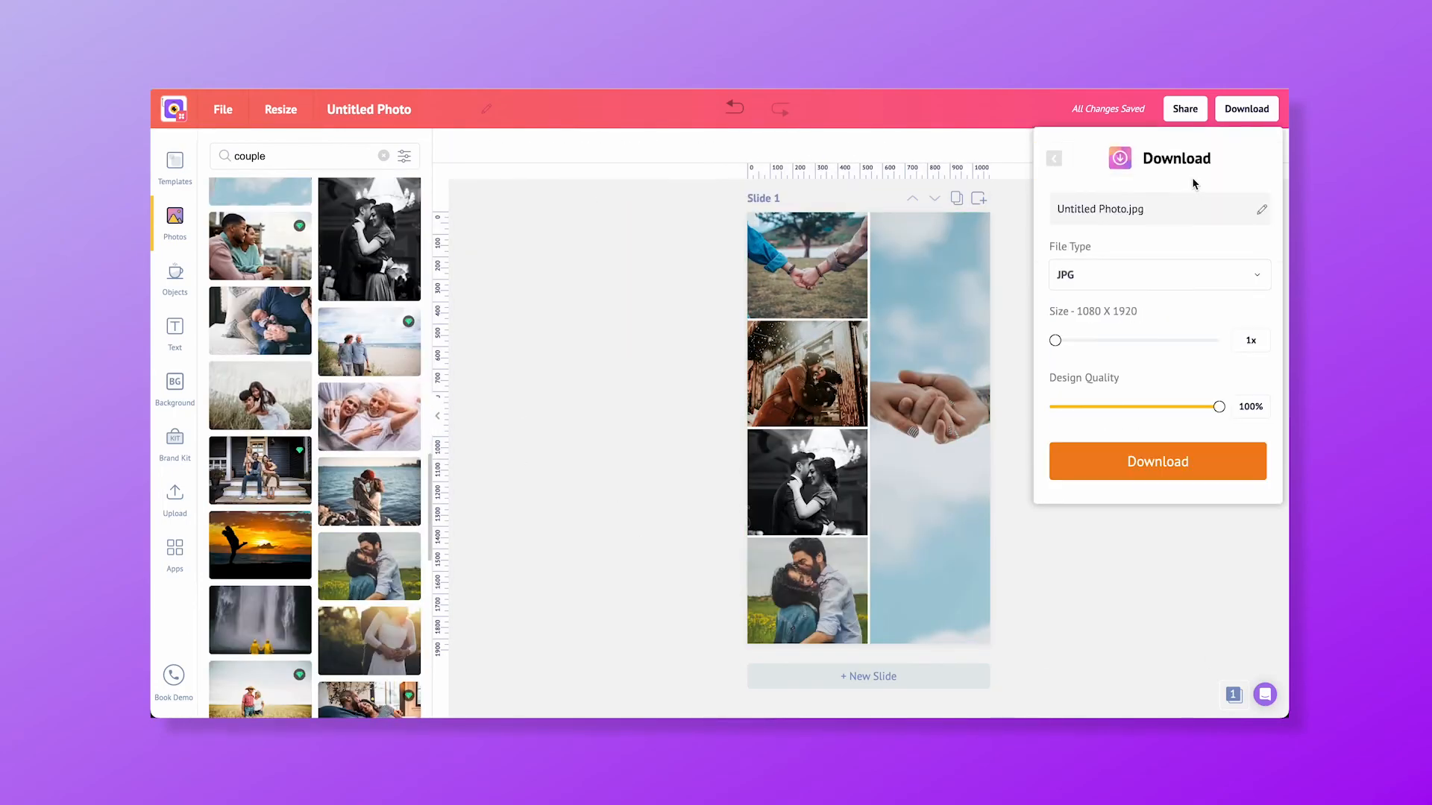